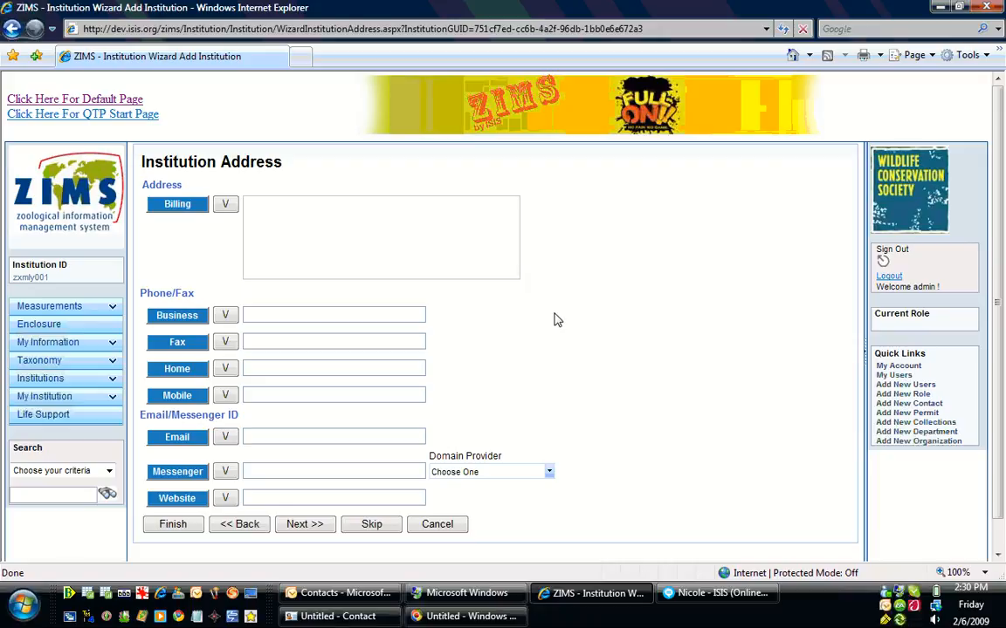
- In the untitled Outlook contact, enter '123 main street' as the business address
click(338, 592)
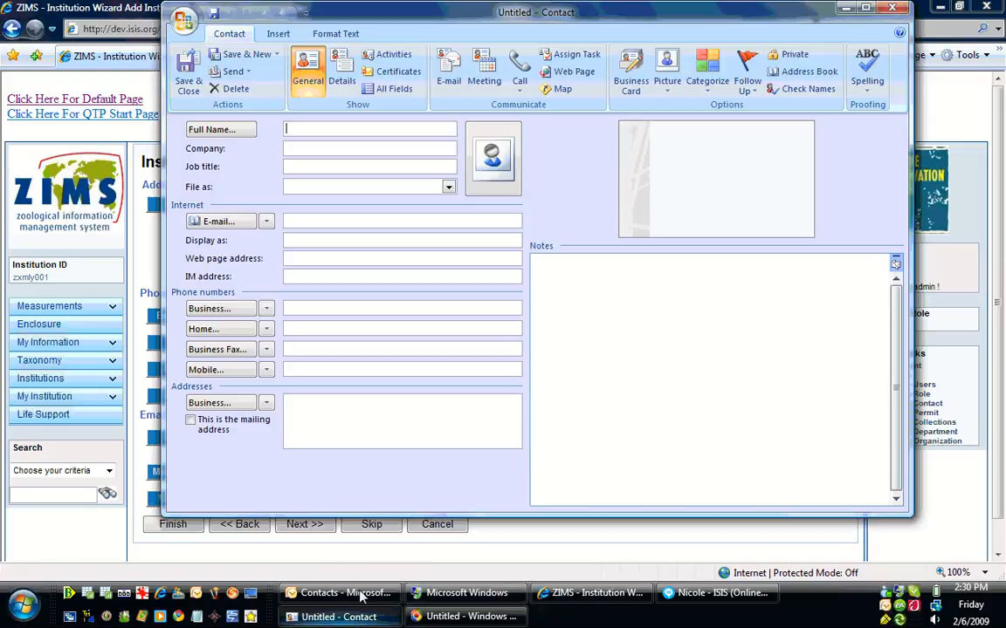
text(123)
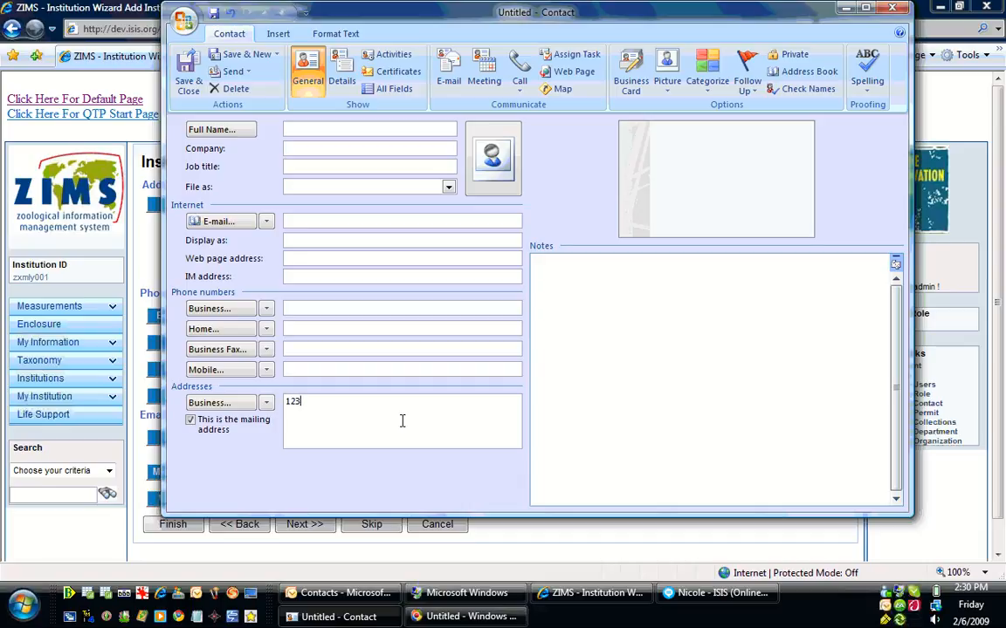
text(main street)
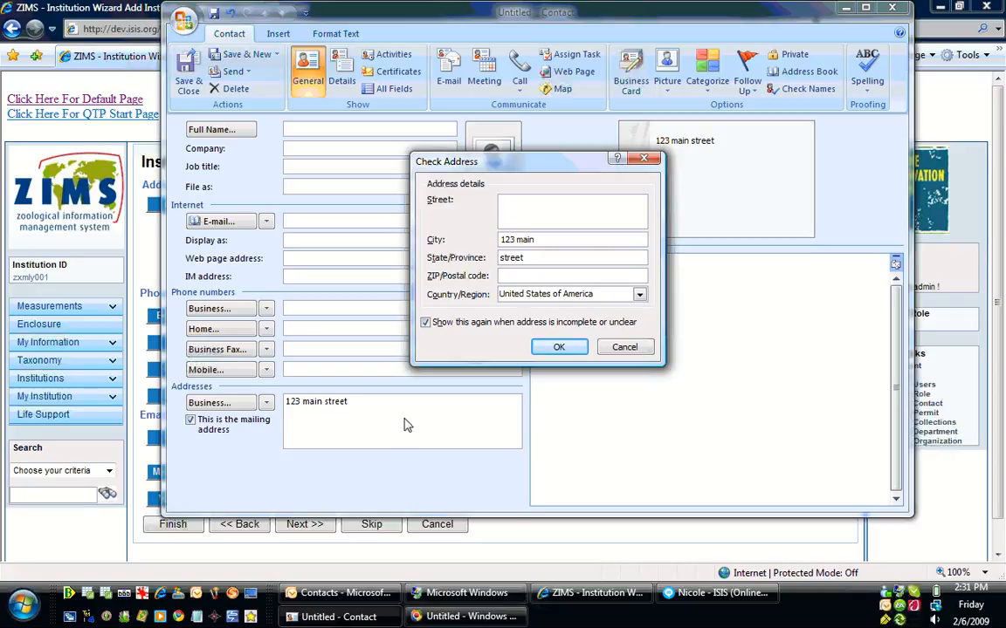
- In Check Address, enter street '123 main', city 'gurgaon', ZIP '123' and confirm
text(123)
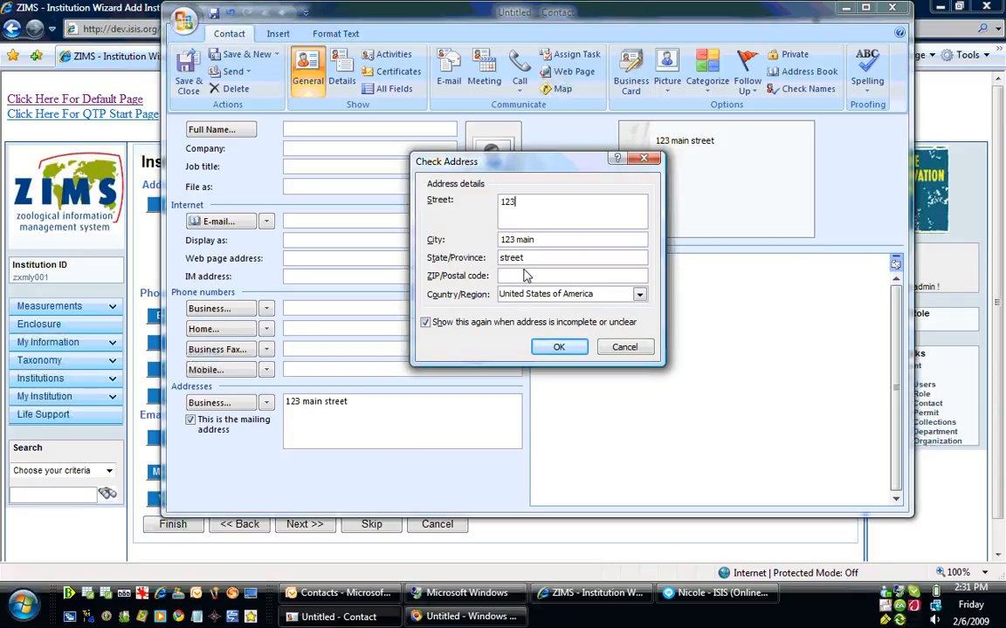
text(main)
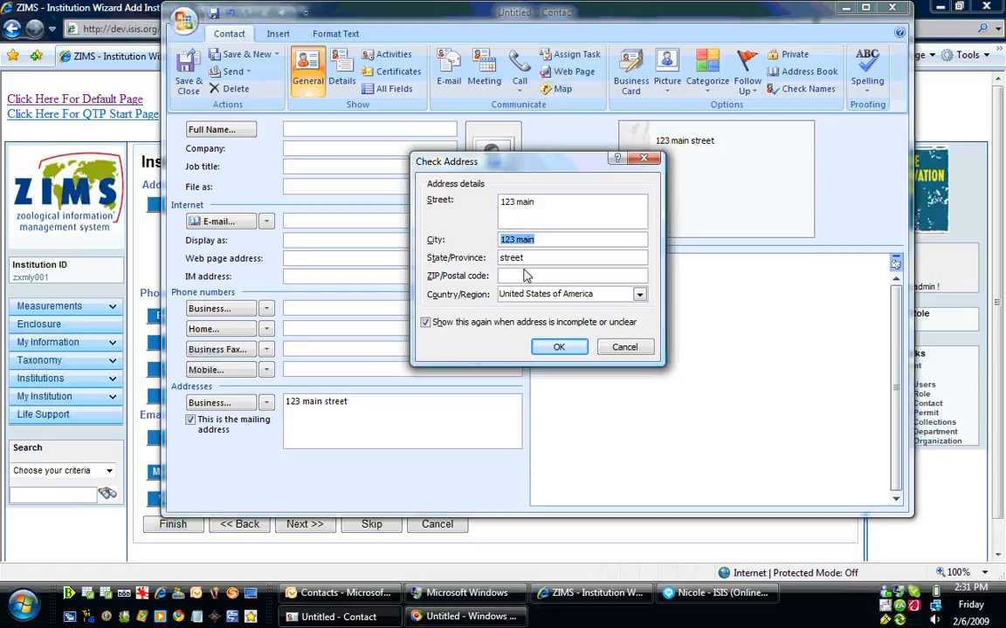
text(gurg)
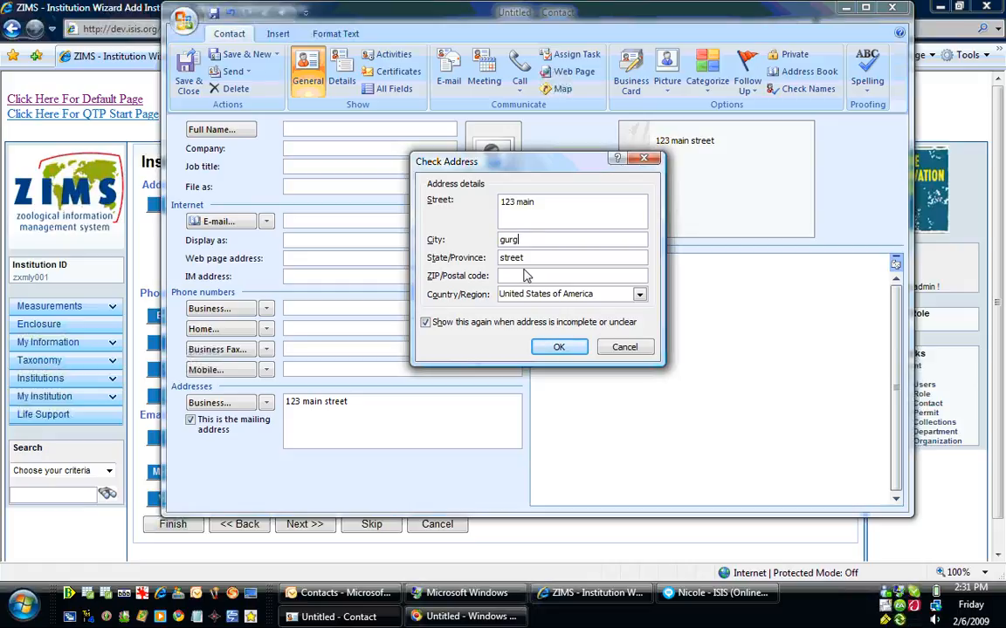
text(aon)
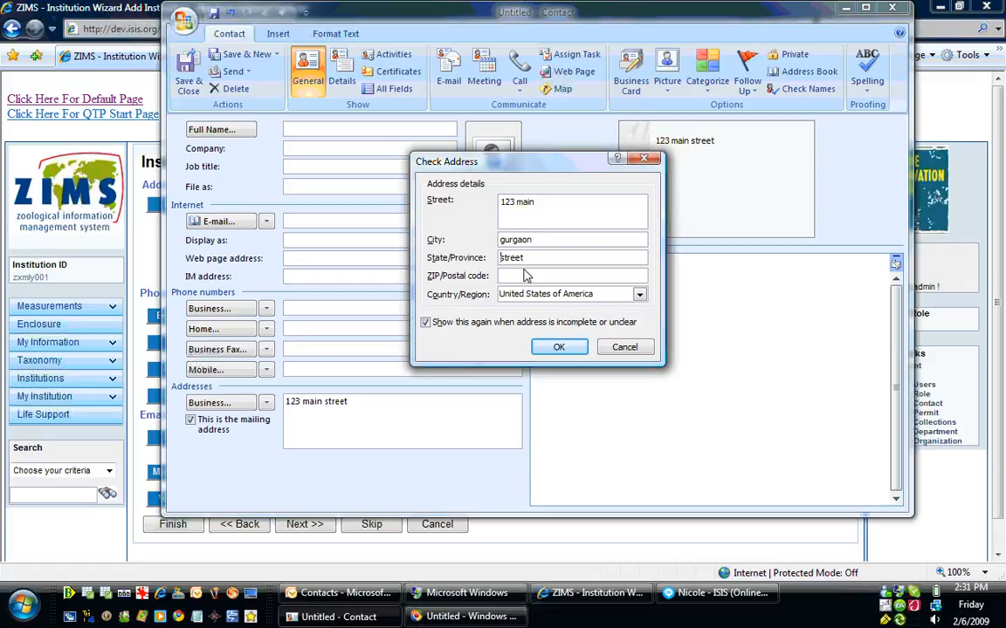
text(123)
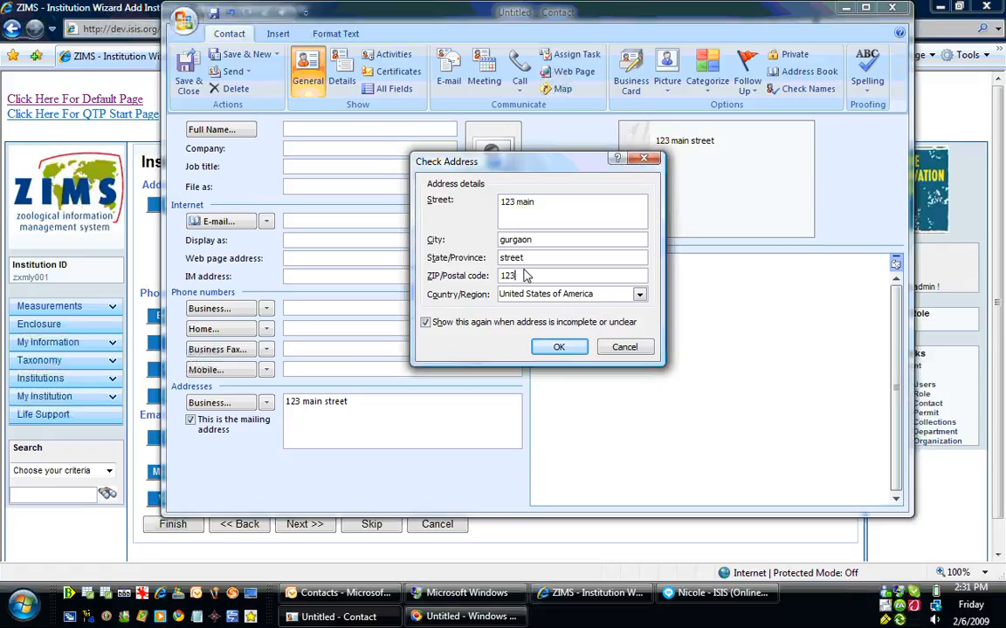
click(558, 347)
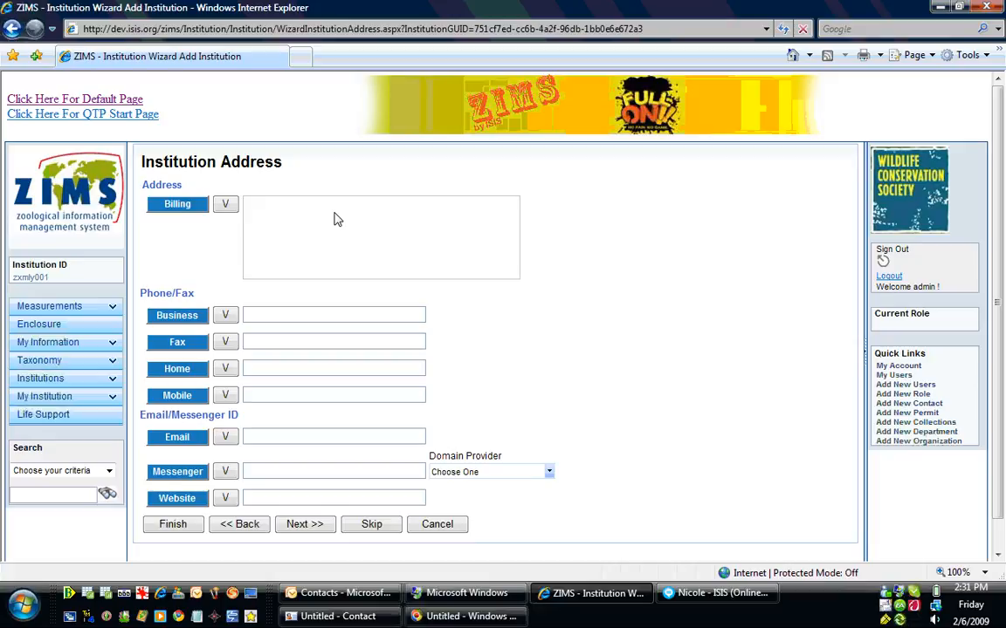
mouse_move(177, 203)
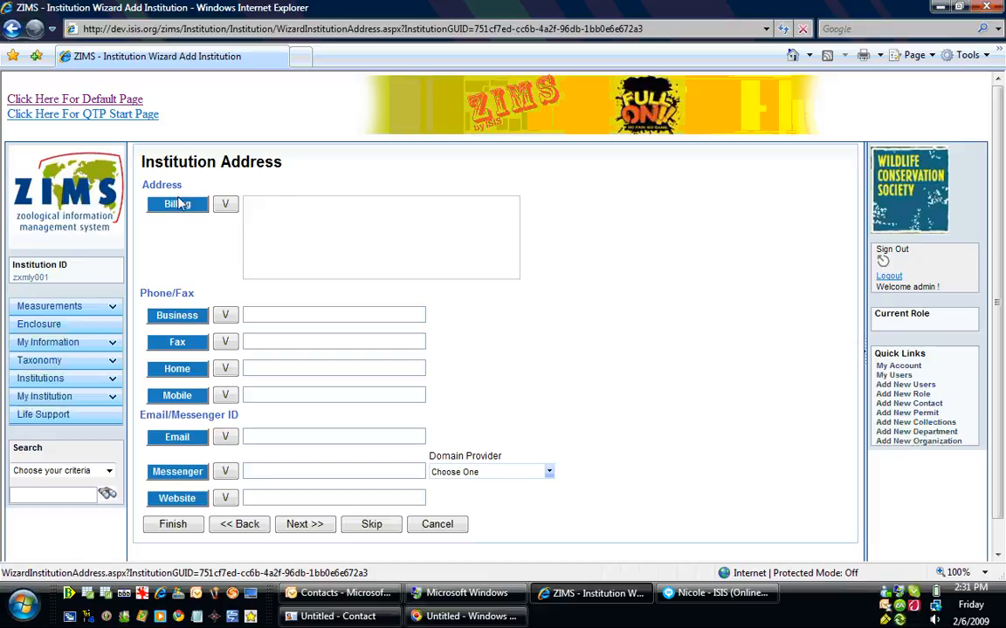
- Open the Edit Address popup with the Billing button on ZIMS Institution Address
click(177, 203)
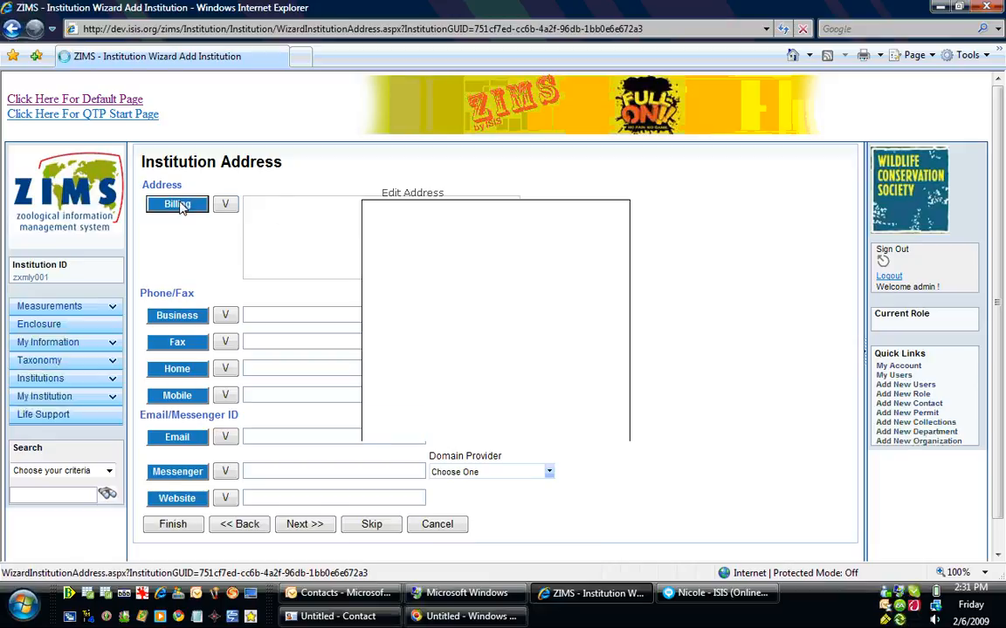